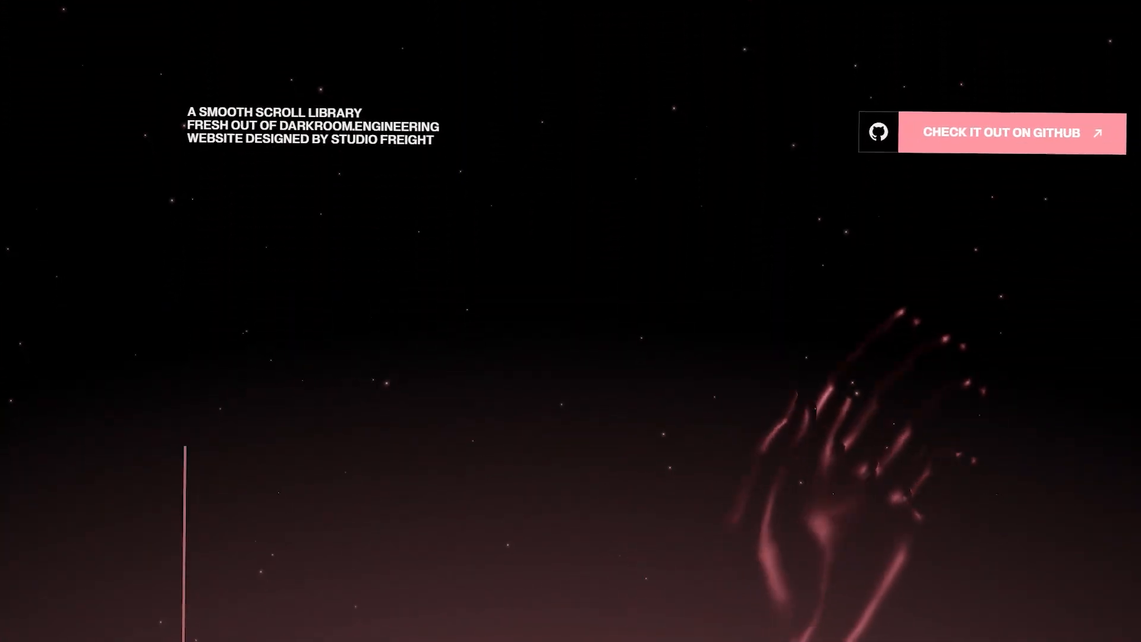
Scroll down the Lenis landing page to view its smooth-scroll demo.
scroll(down, 3)
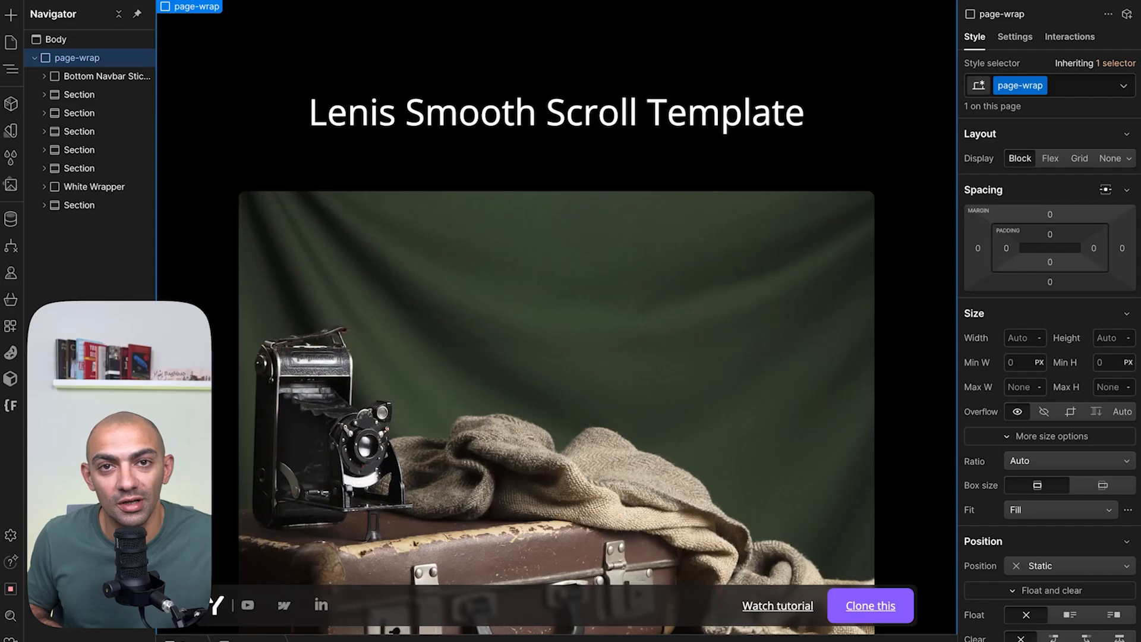
Scroll down and back up through the template's typography and feature card sections.
scroll(down, 3)
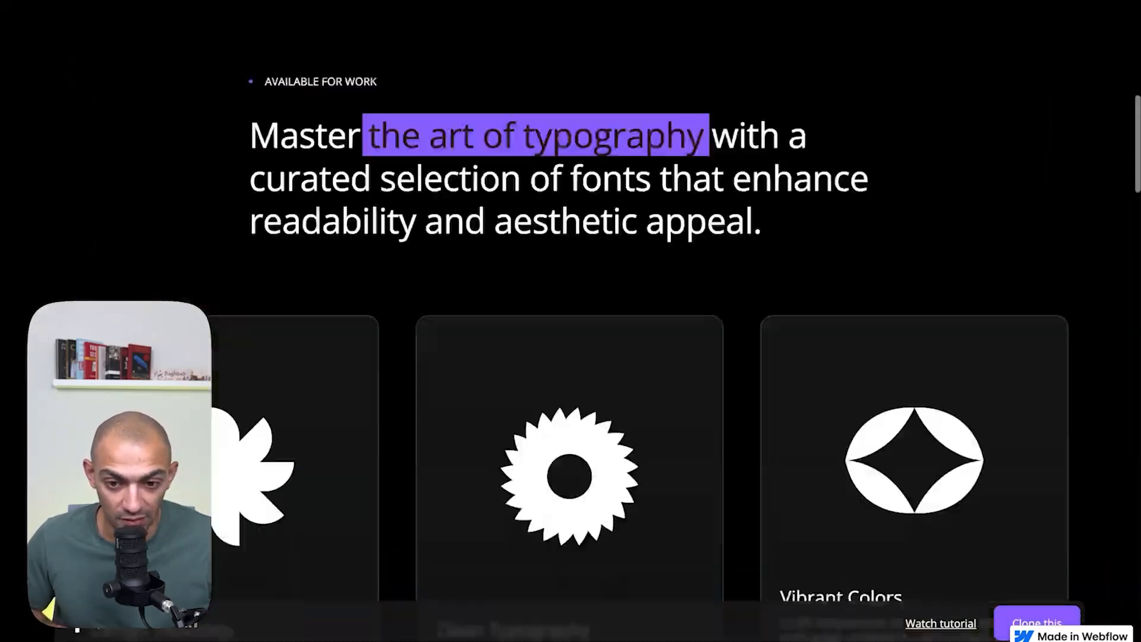
scroll(up, 3)
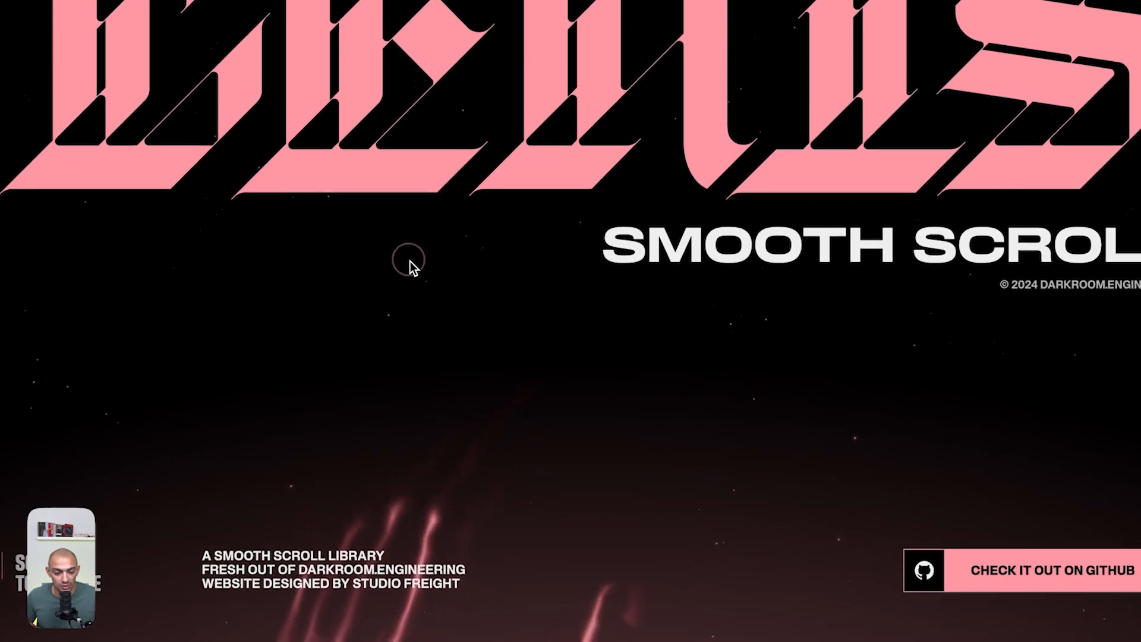
click(1030, 570)
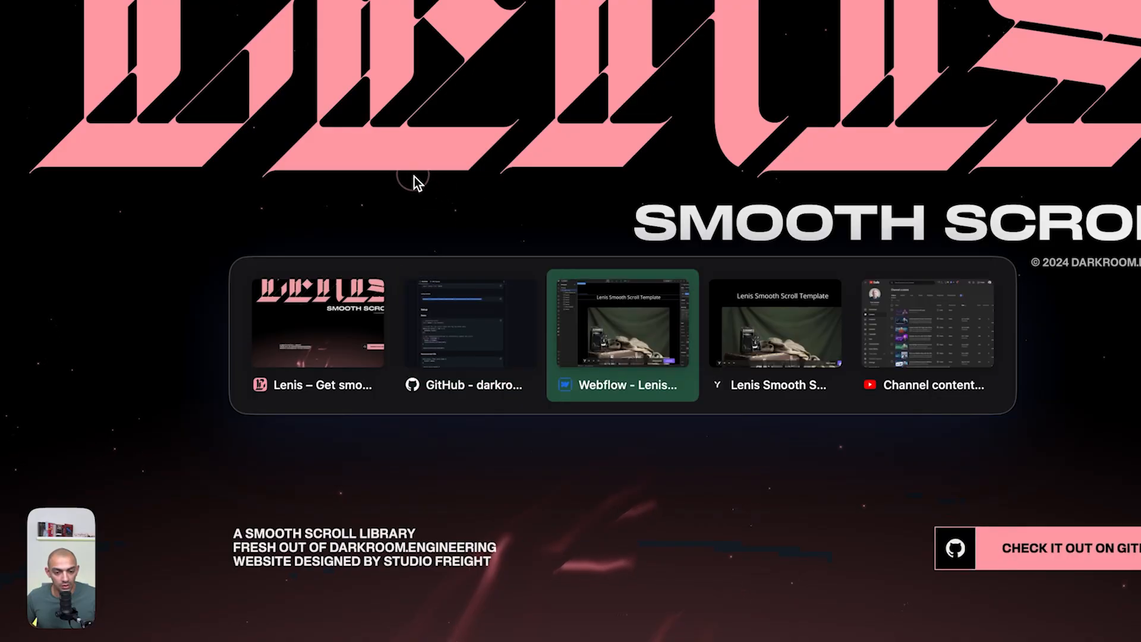
click(622, 324)
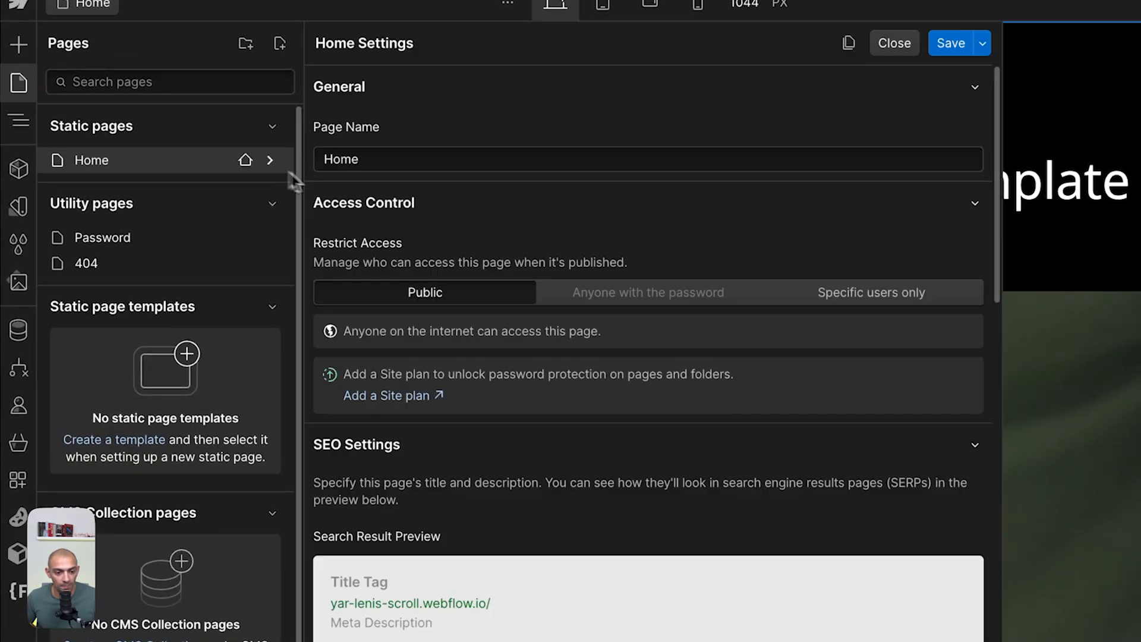
scroll(down, 3)
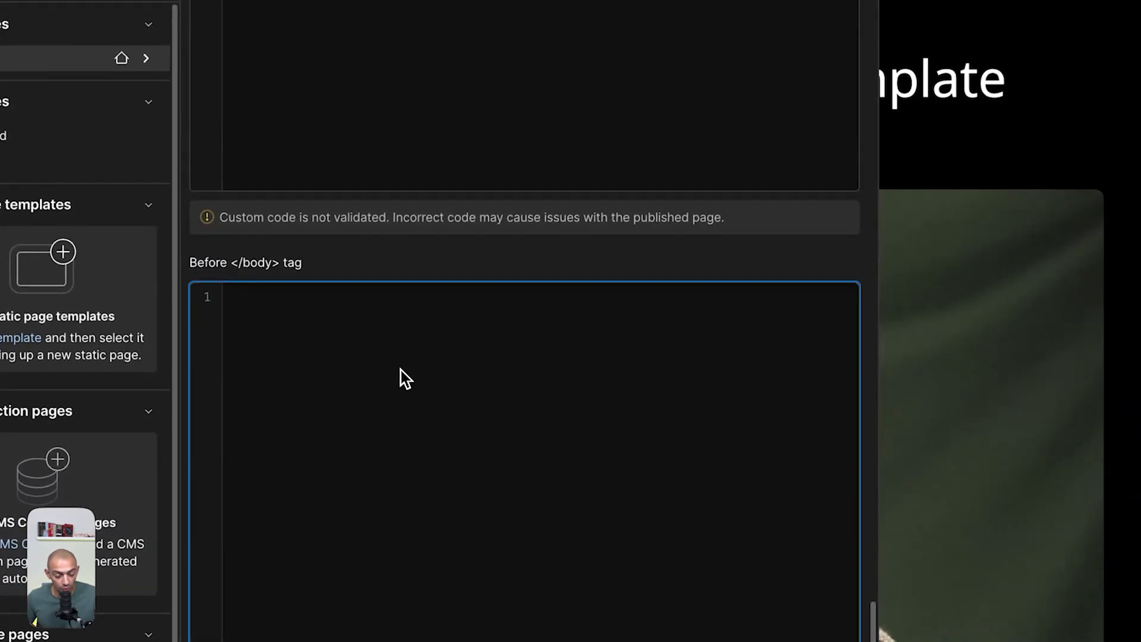
text(<script src="https://unpkg.com/lenis@1.1.14/dist/lenis.min.js"></script>)
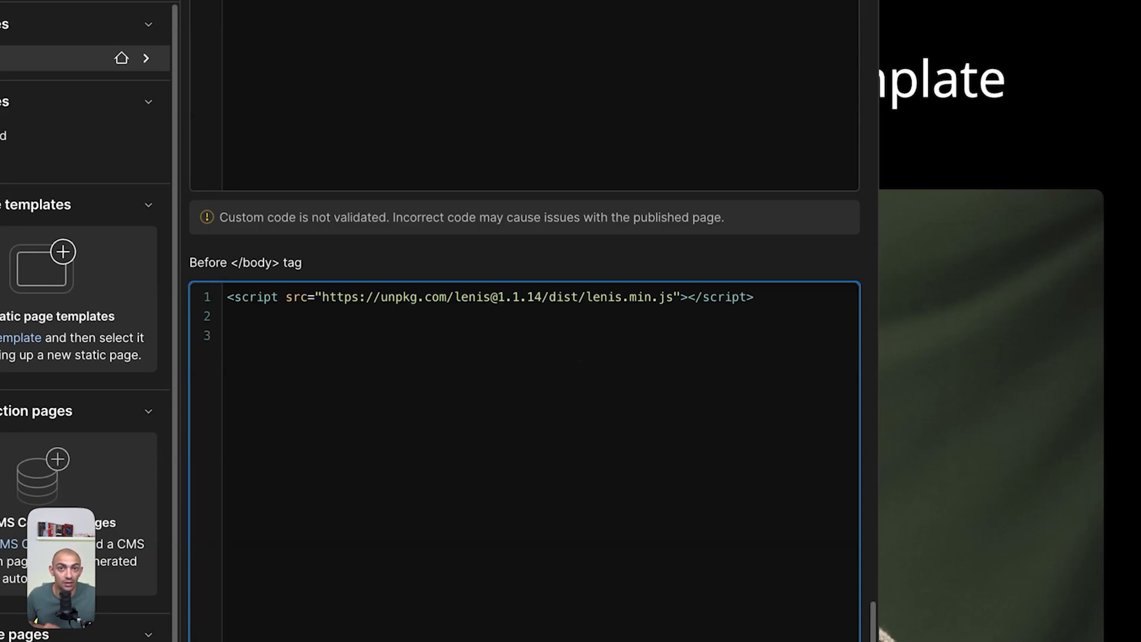
click(227, 335)
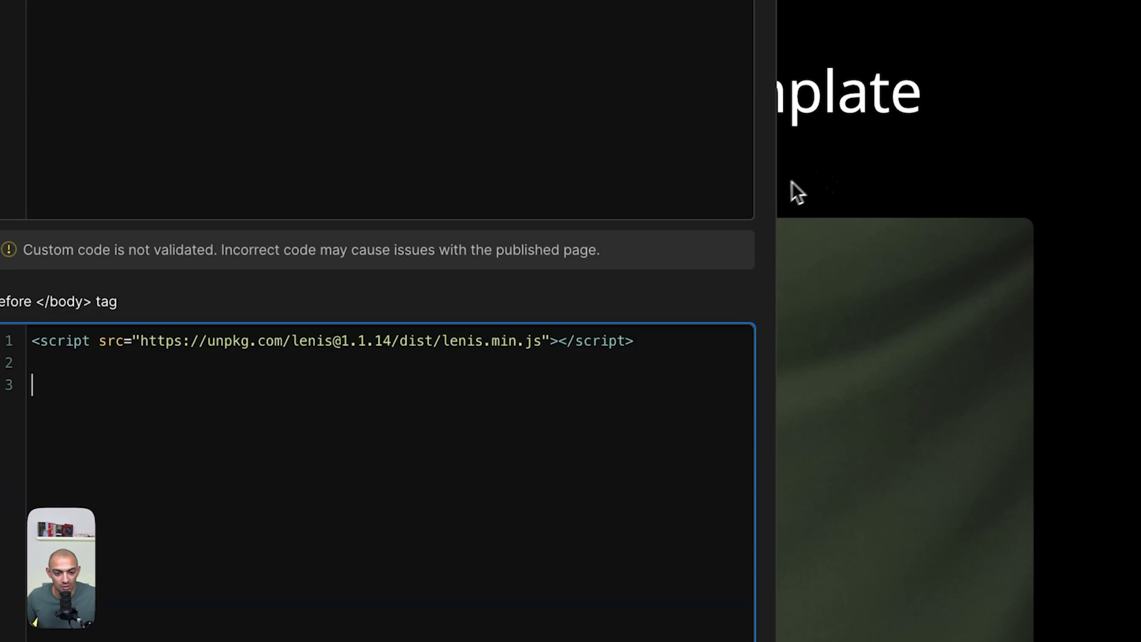
Add a script initializing Lenis with a scroll listener and requestAnimationFrame loop, and save.
text(<s)
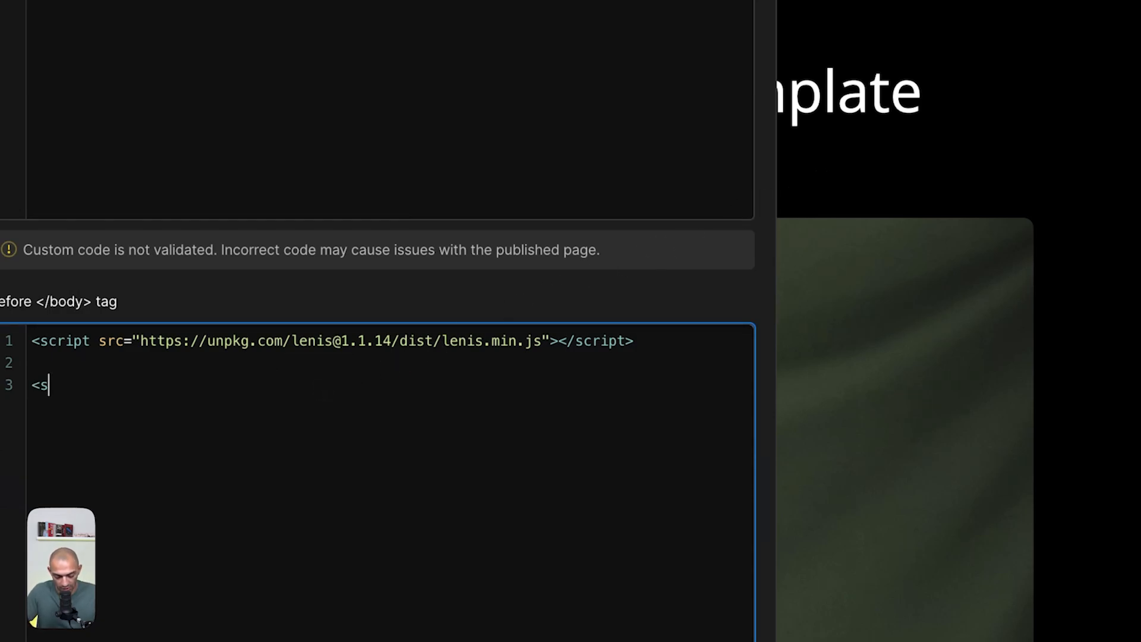
text(cript)
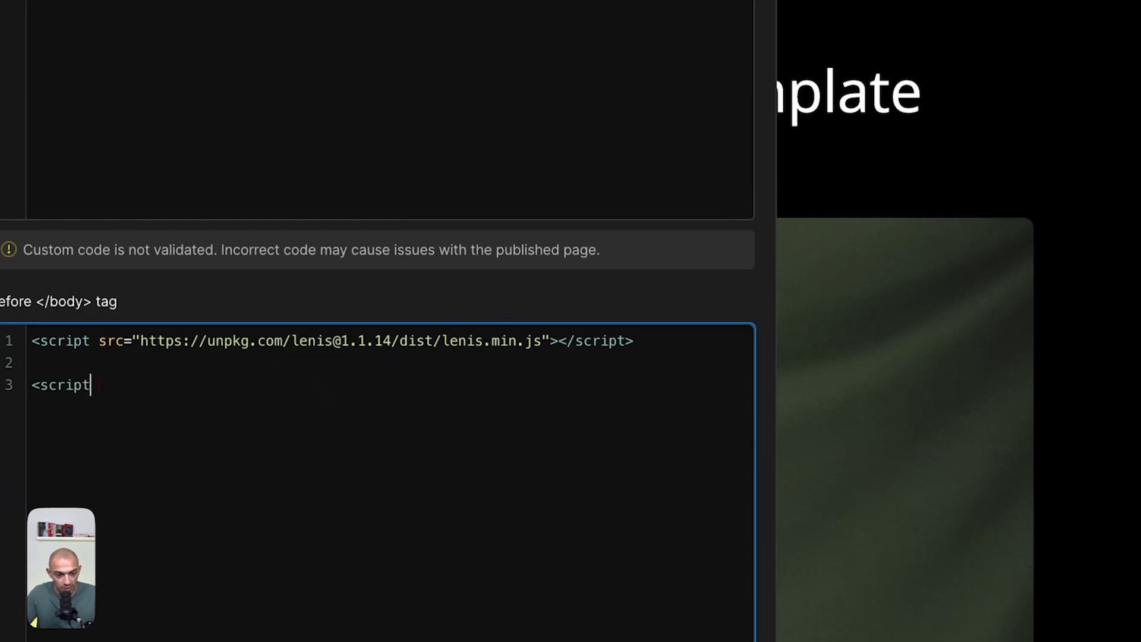
text(>)
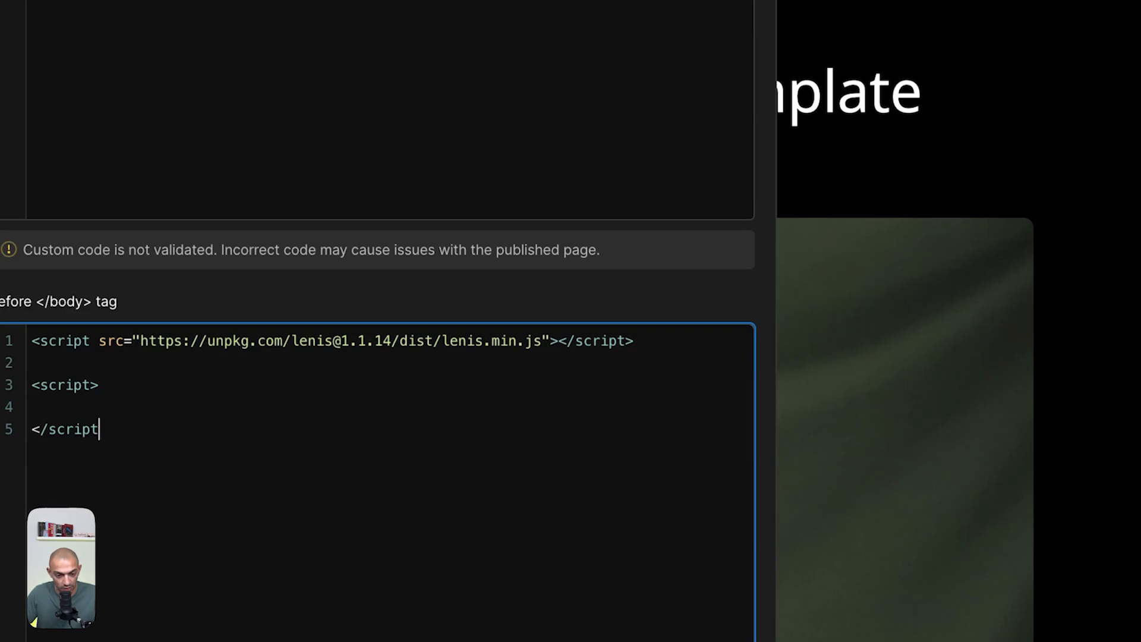
key(enter)
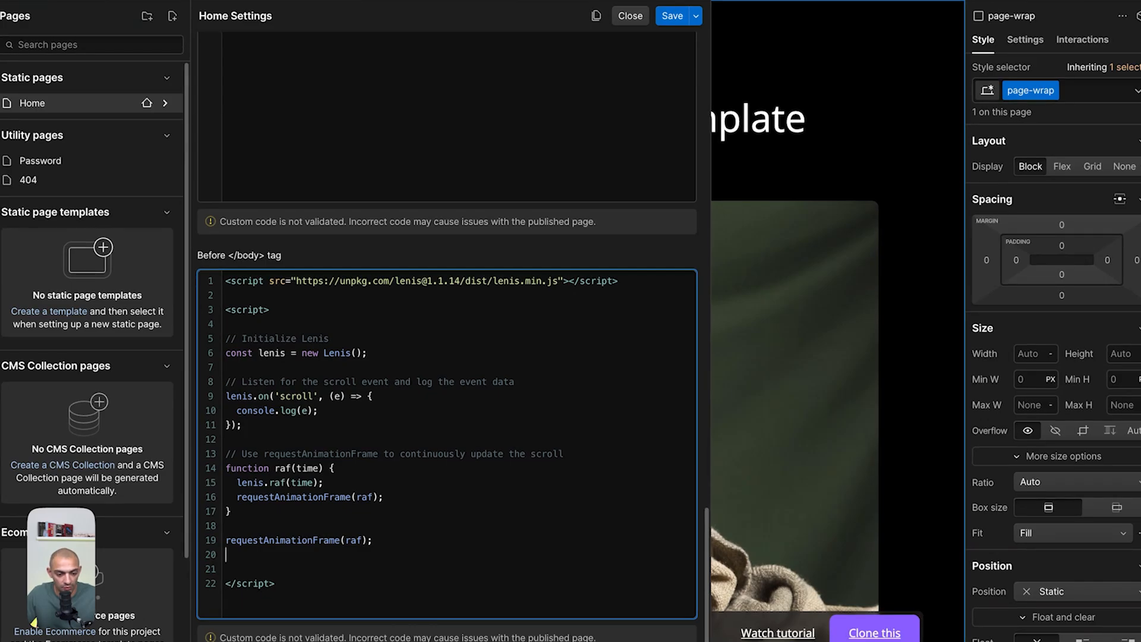
mouse_move(640, 103)
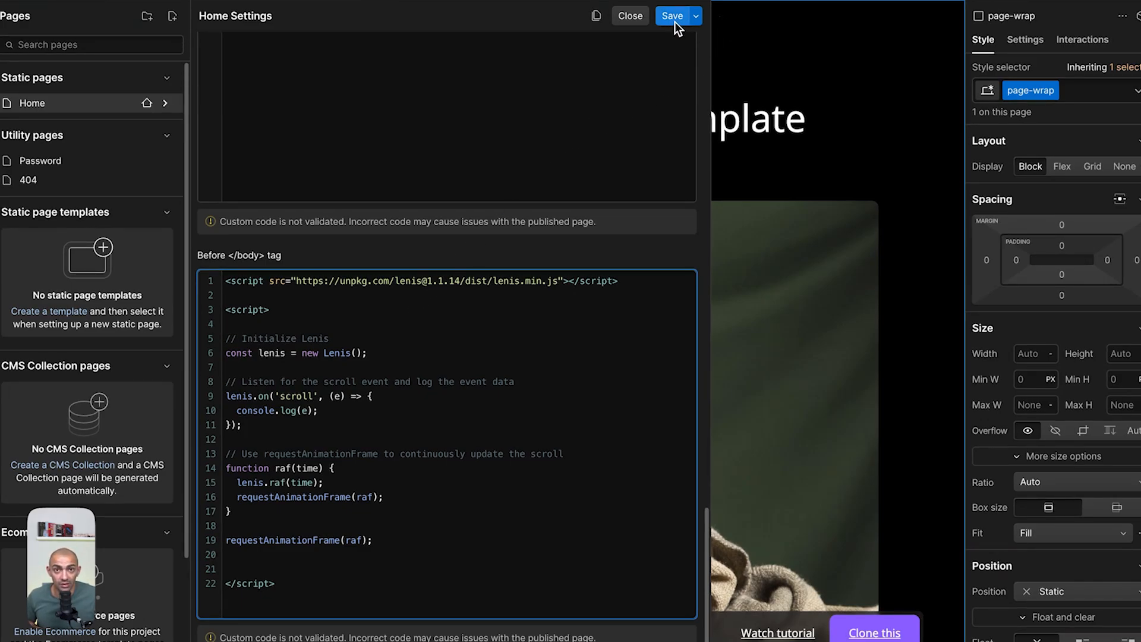
click(671, 15)
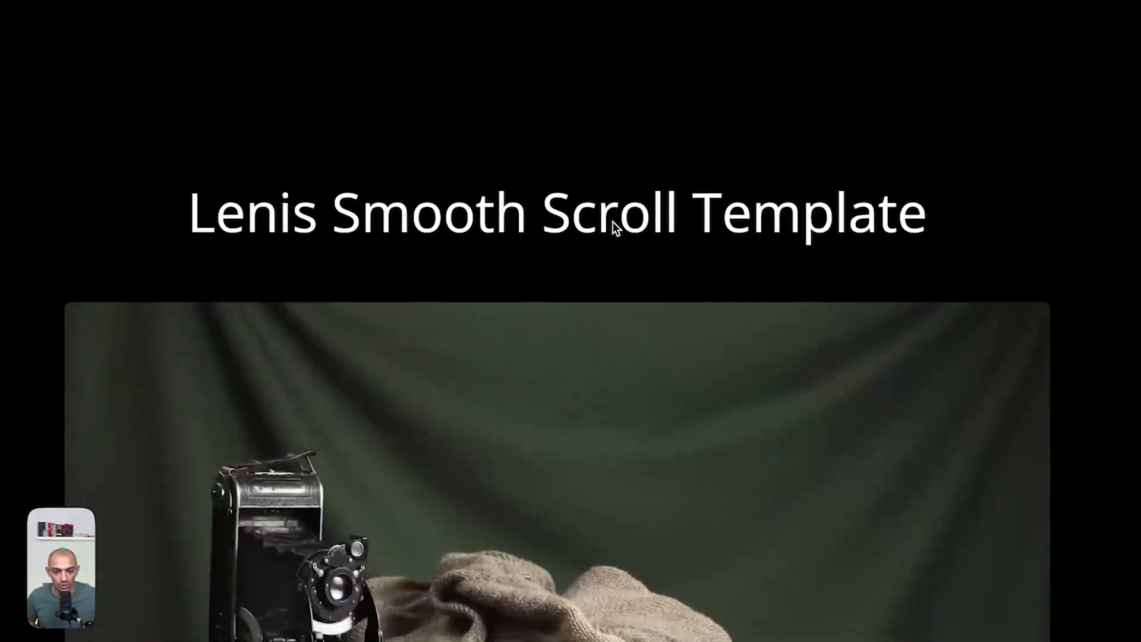
Scroll down the published site to test the Lenis smooth scrolling.
scroll(down, 3)
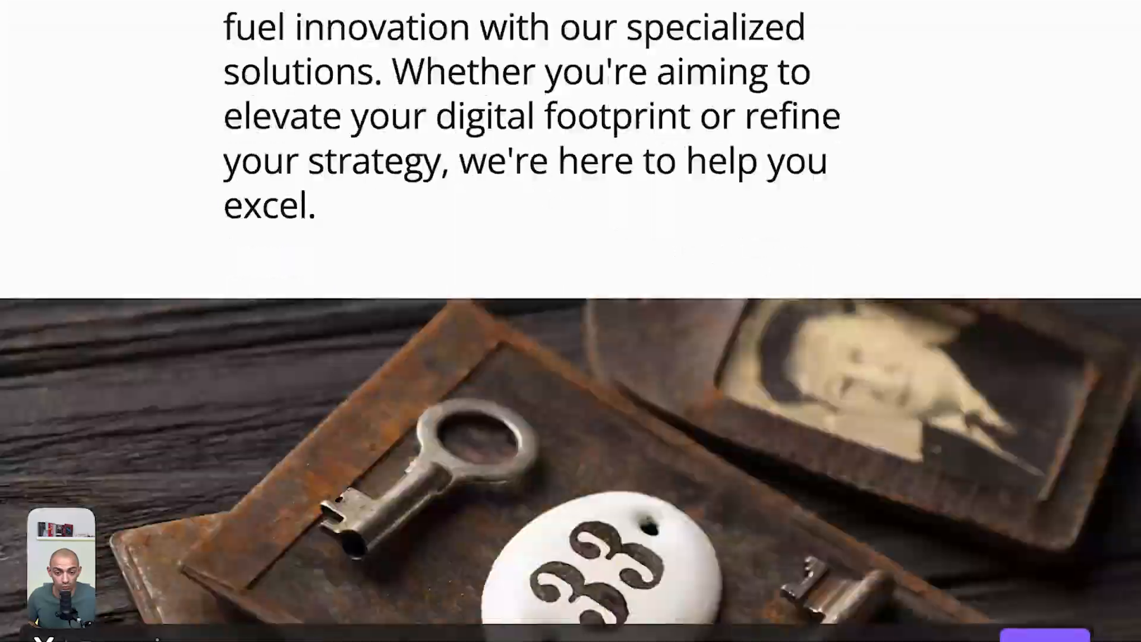
scroll(down, 3)
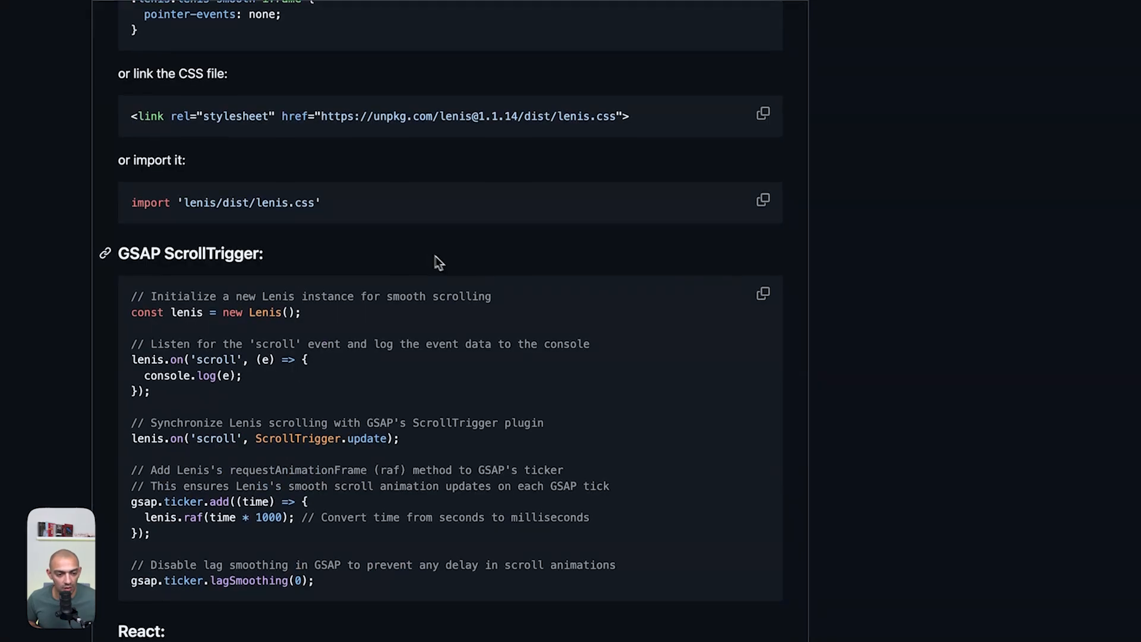
Review the Lenis instance settings table, then place the cursor inside new Lenis() in Webflow.
scroll(down, 3)
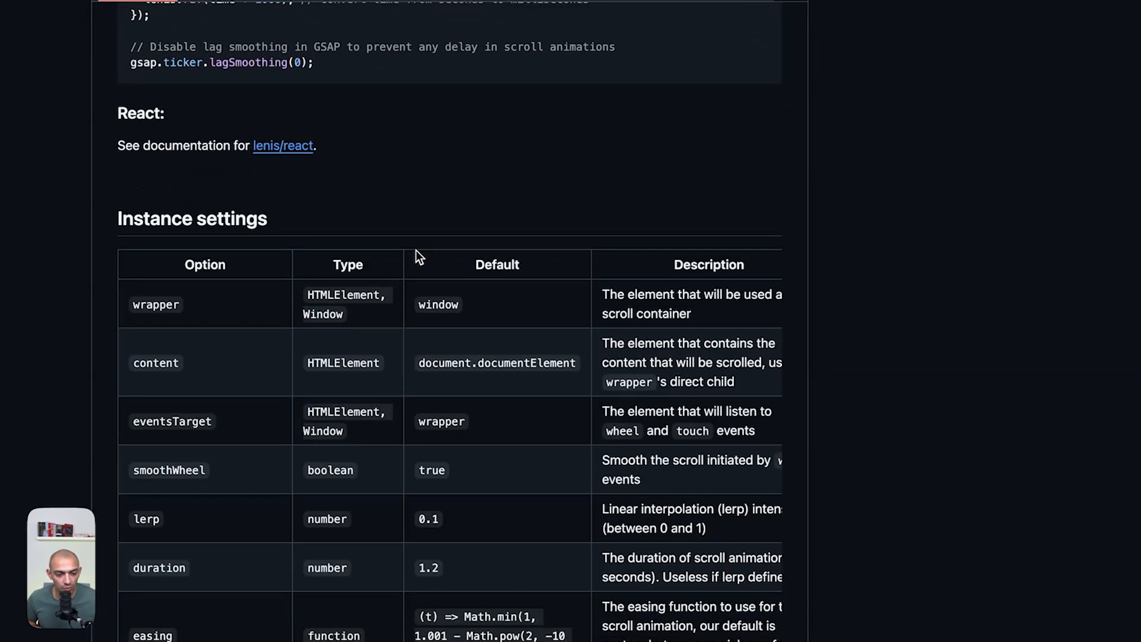
scroll(down, 3)
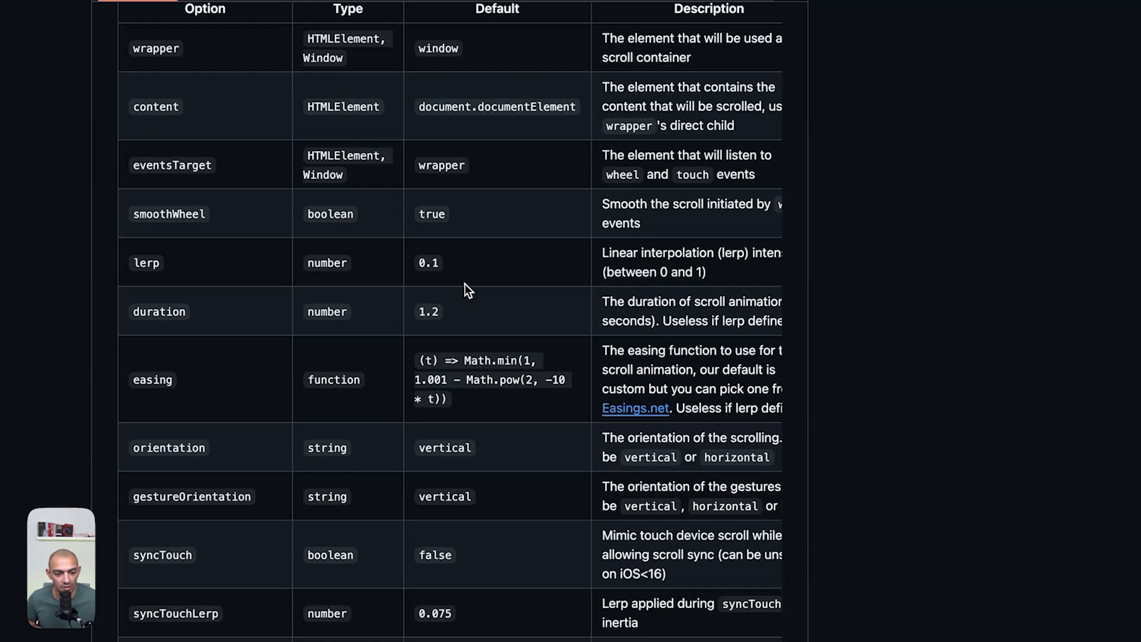
scroll(down, 3)
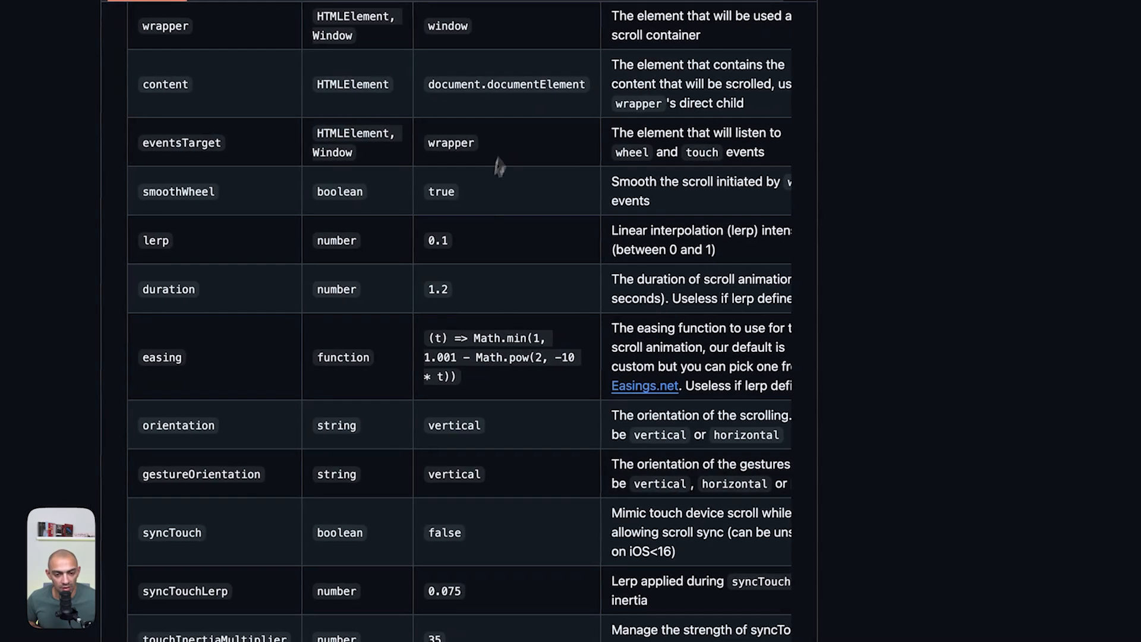
mouse_move(386, 393)
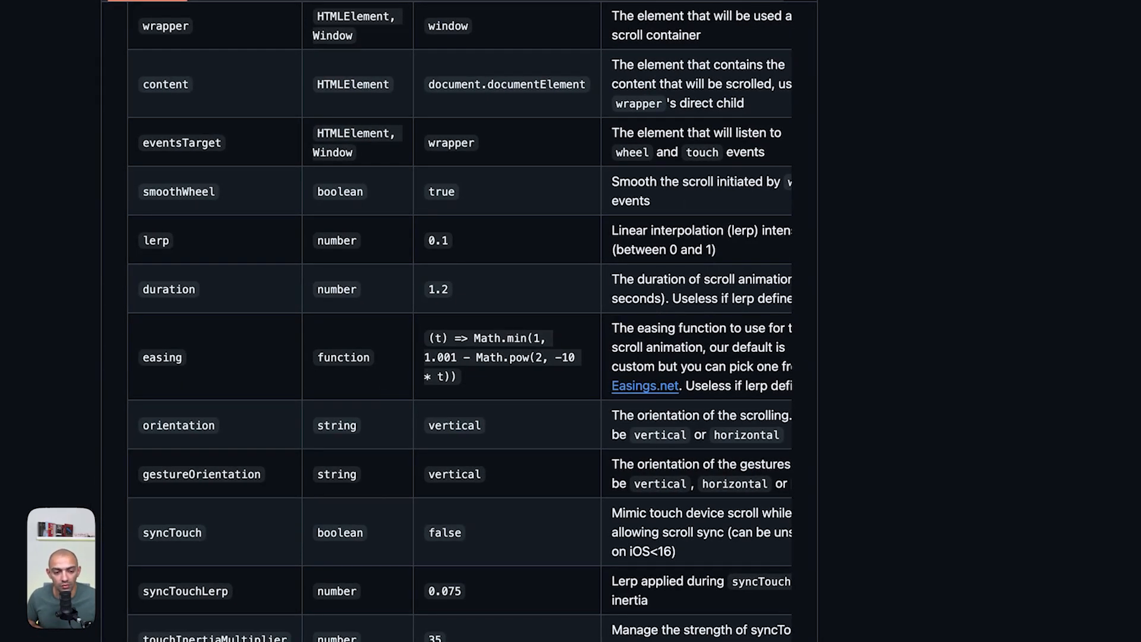
double_click(155, 240)
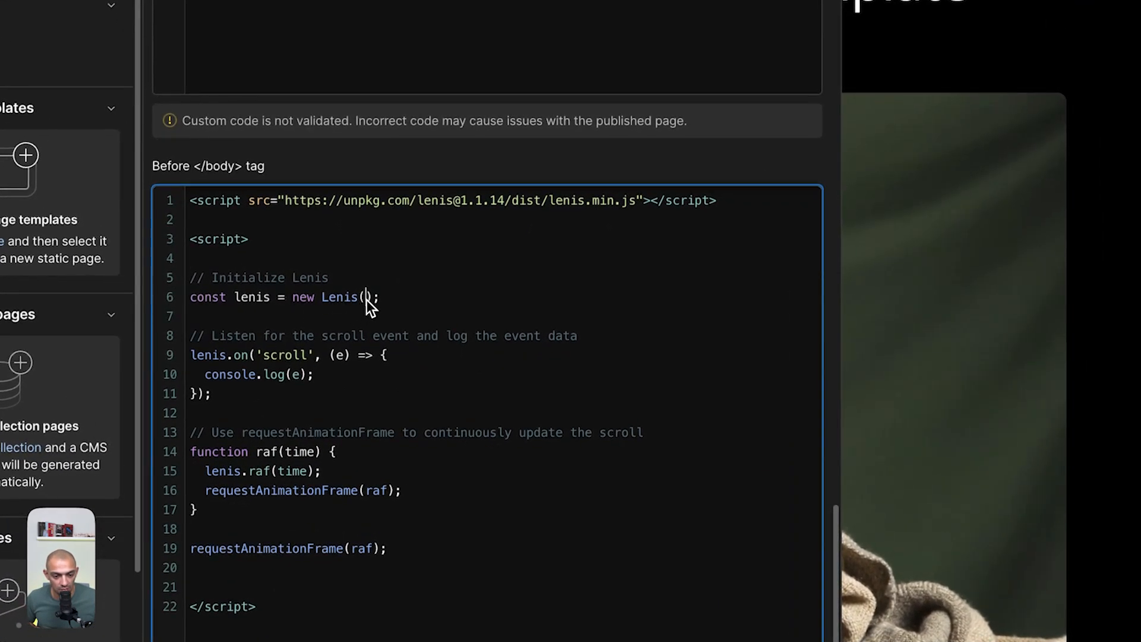
Pass the Lenis constructor an options object containing lerp: 0.5.
text({})
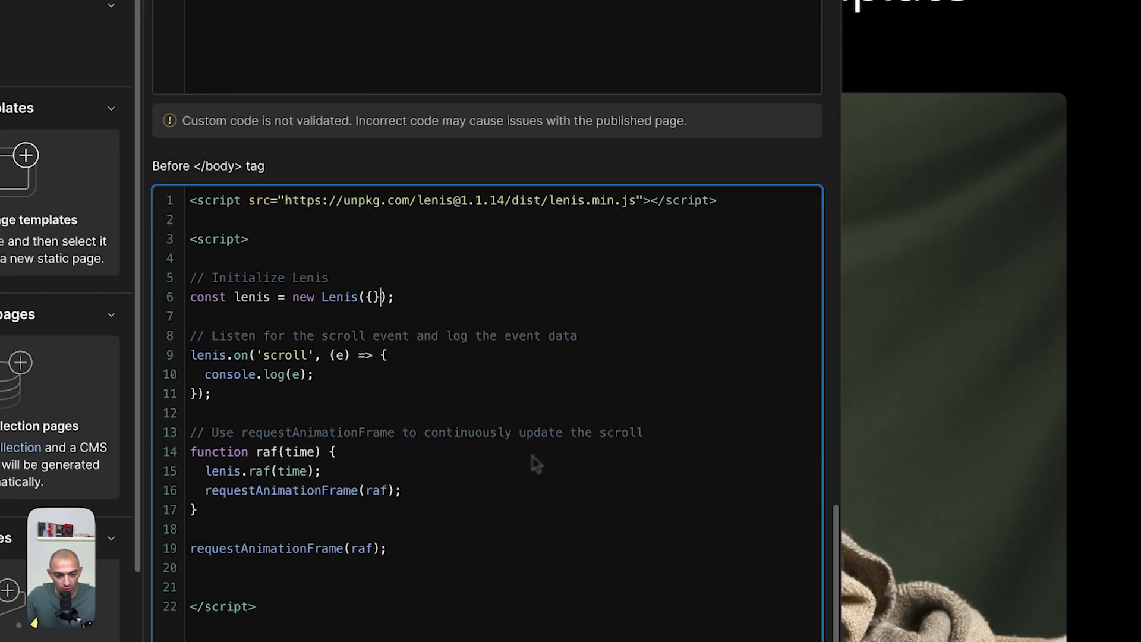
key(Enter)
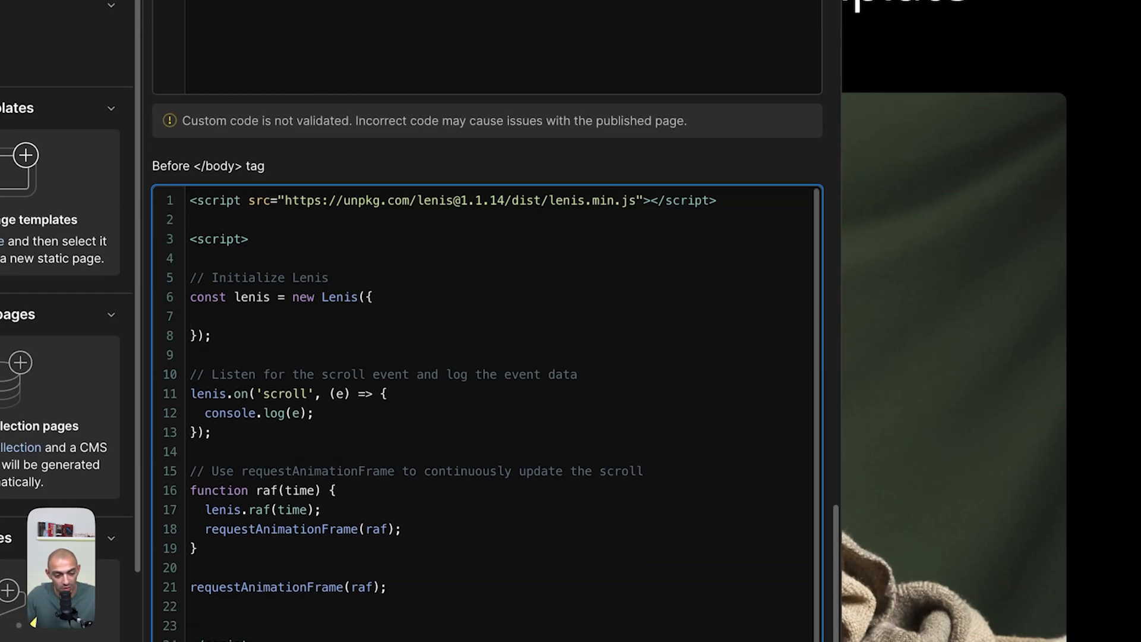
text(lerp:)
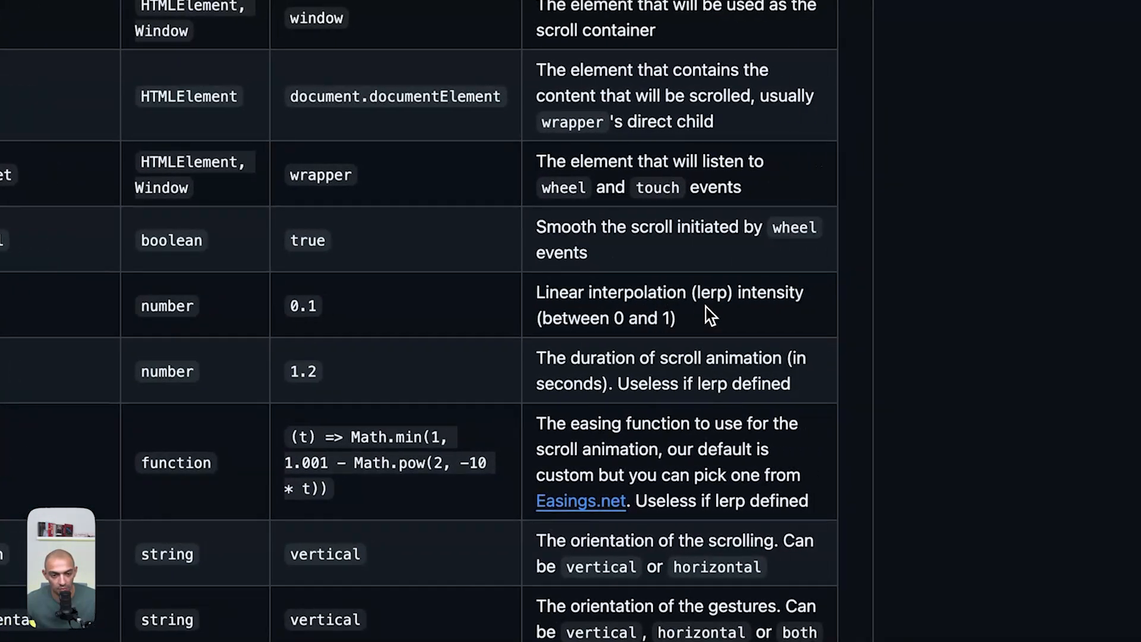
scroll(up, 3)
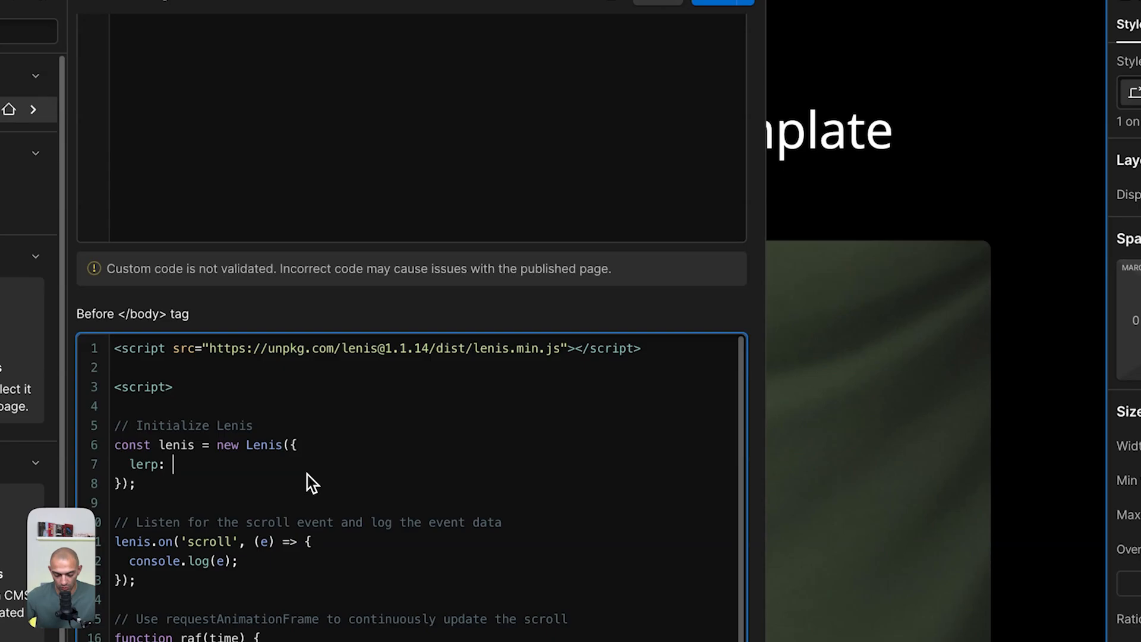
text(0.)
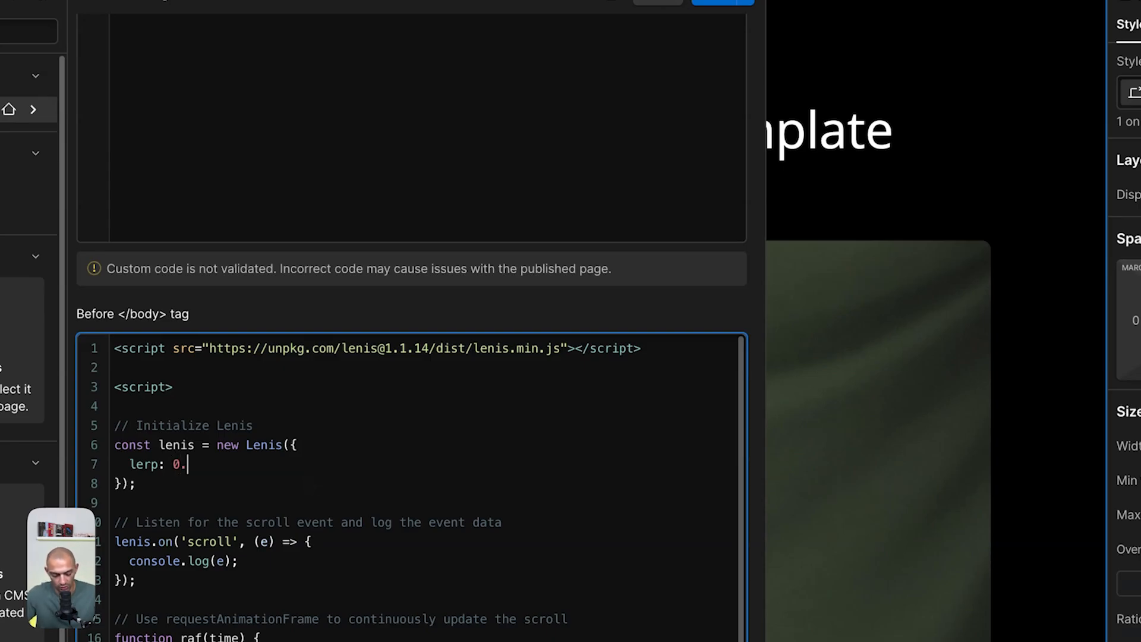
text(5;)
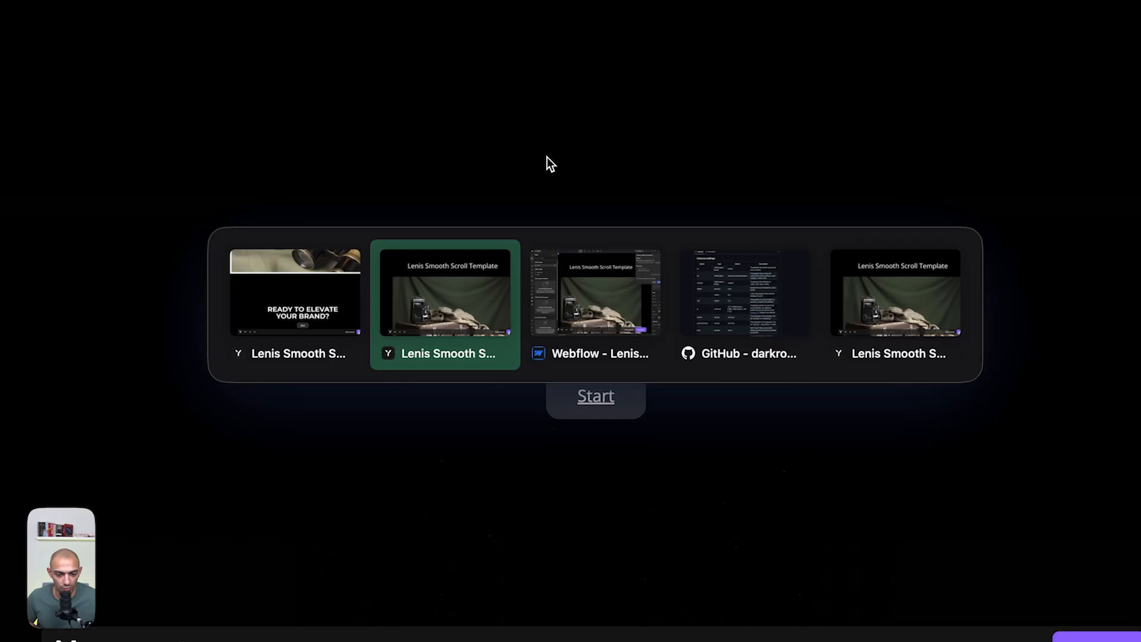
Bring the live Lenis template page to the front from the tab switcher.
click(444, 304)
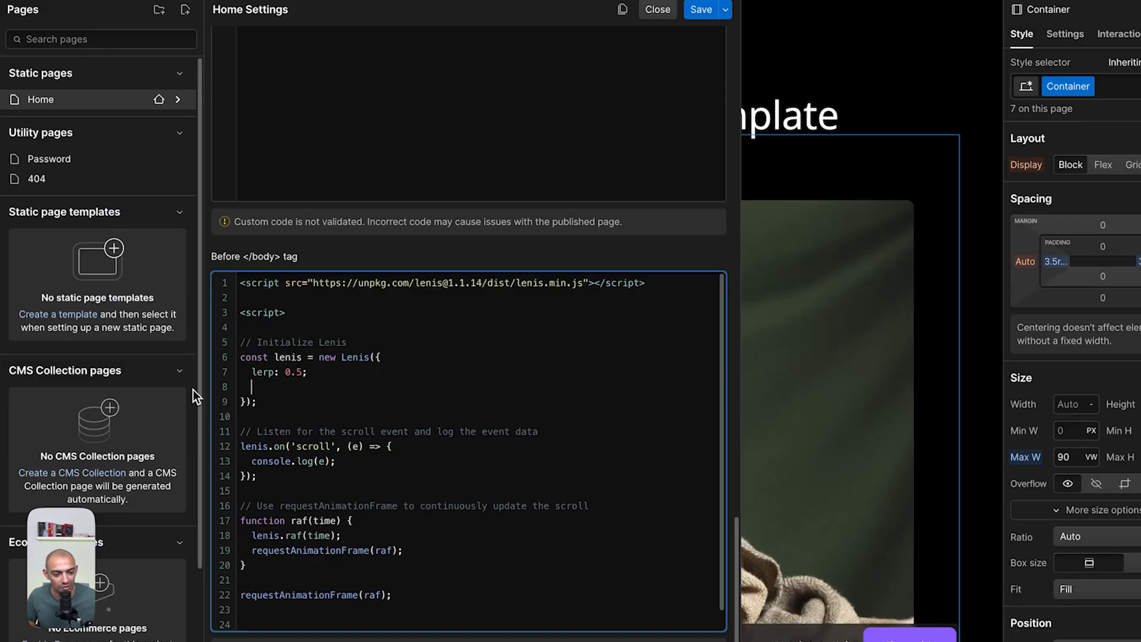
Add wheelMultiplier: 2 below lerp: 0.5 in the Lenis options and save.
text(wheelMultiplier: 2)
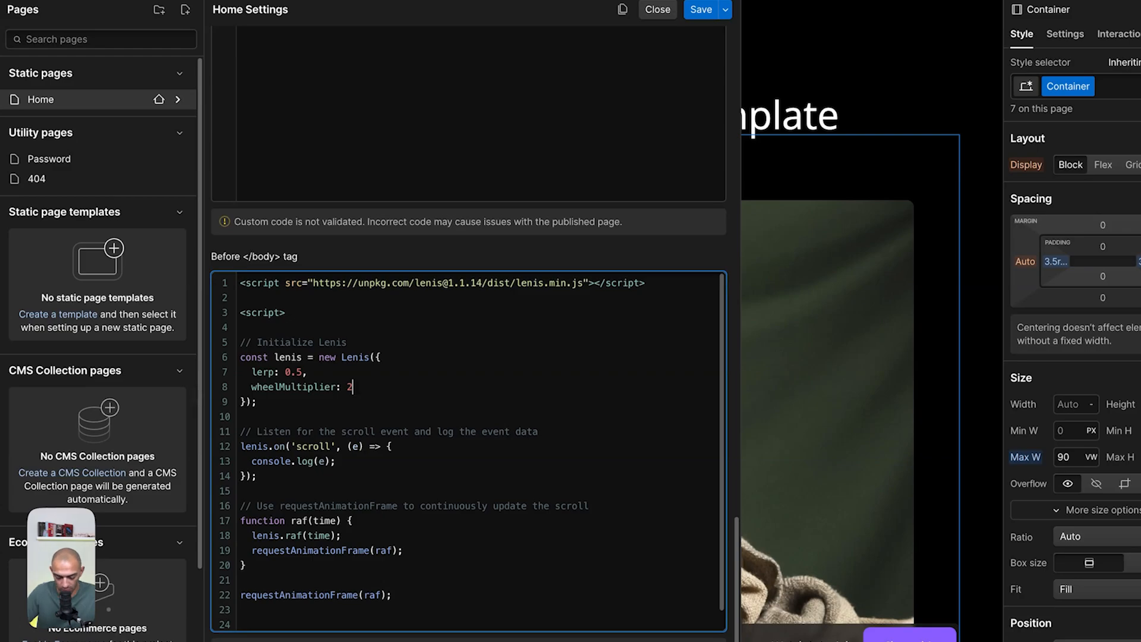
click(656, 10)
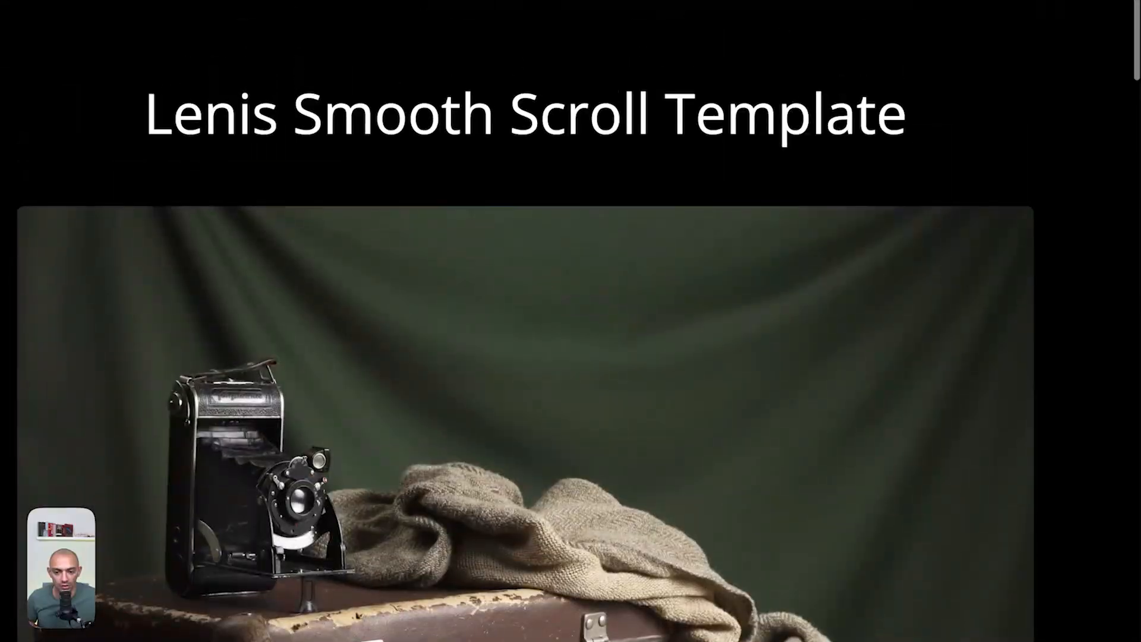
Scroll down and back up the published site to test the updated Lenis options.
scroll(down, 3)
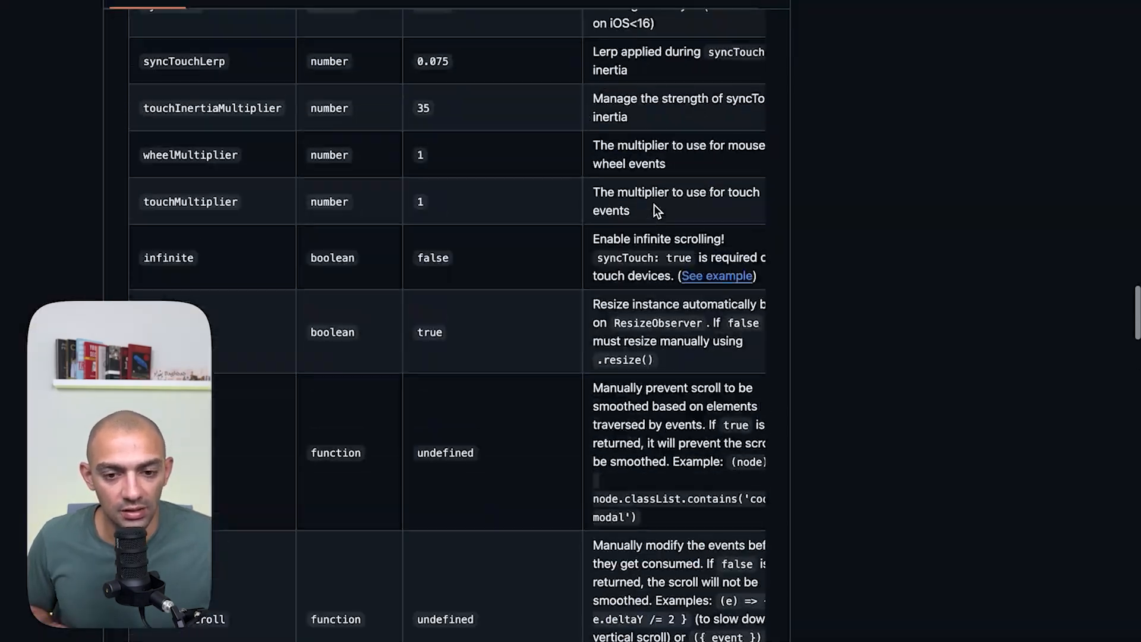
scroll(up, 3)
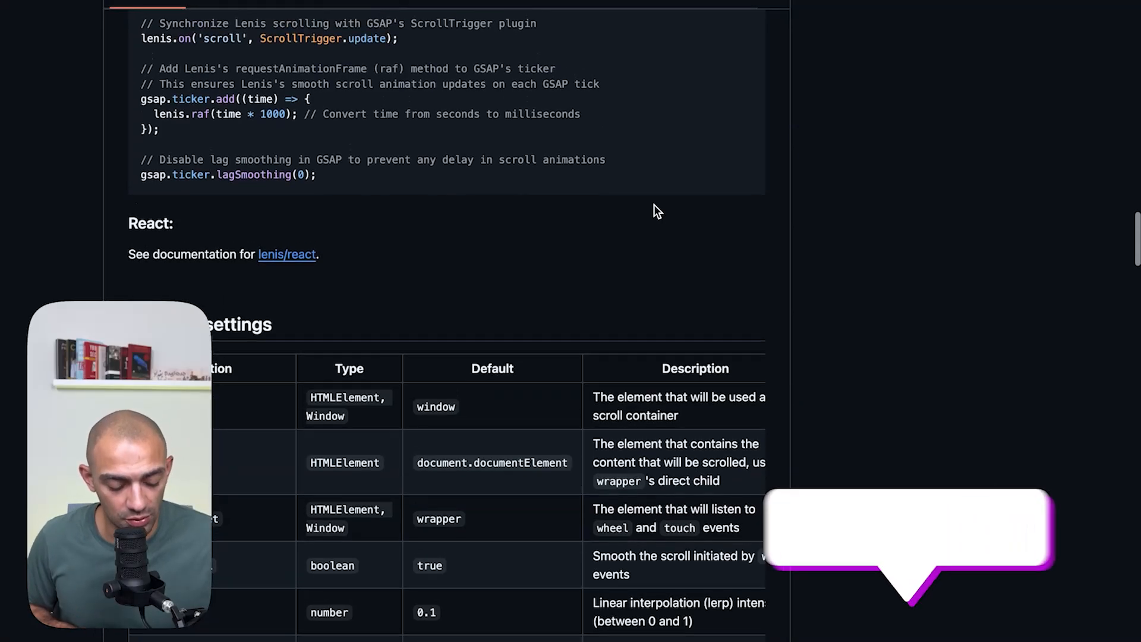